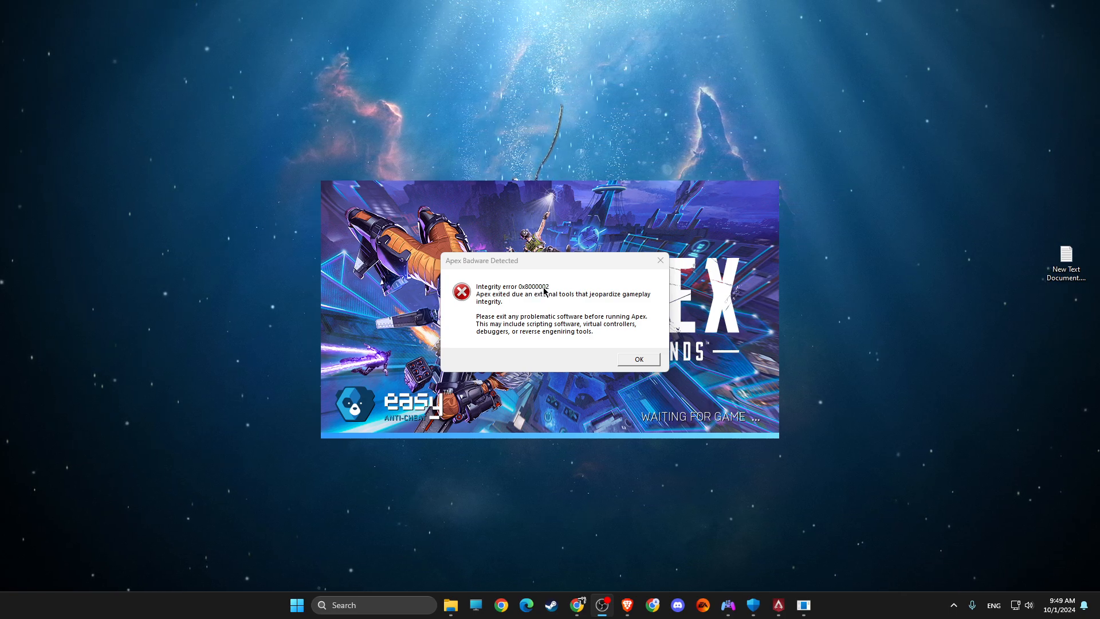
mouse_move(570, 317)
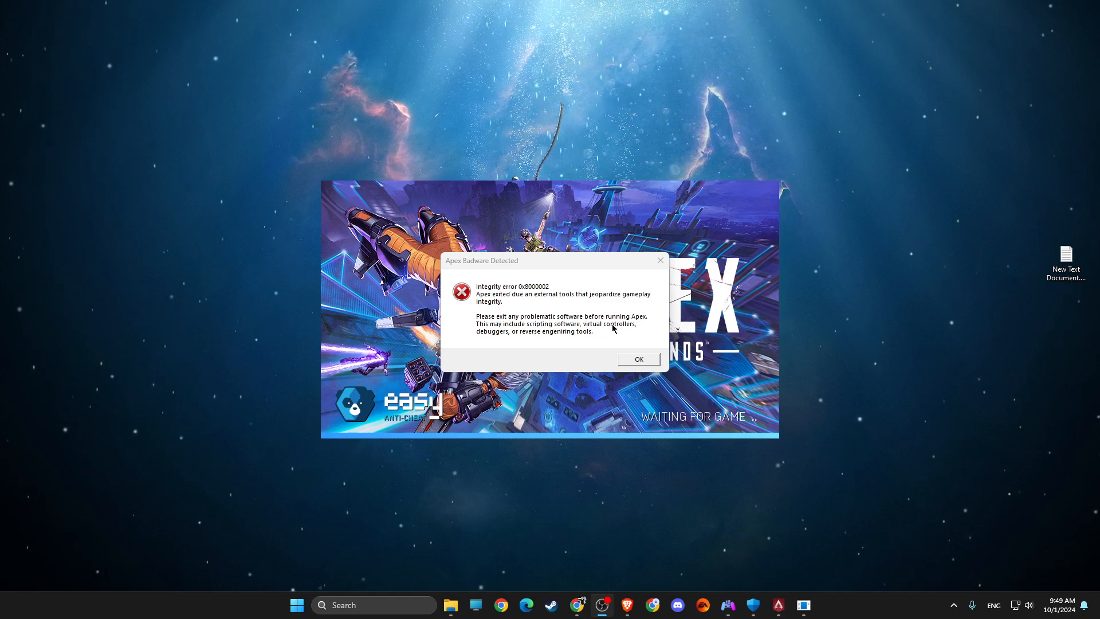
mouse_move(634, 365)
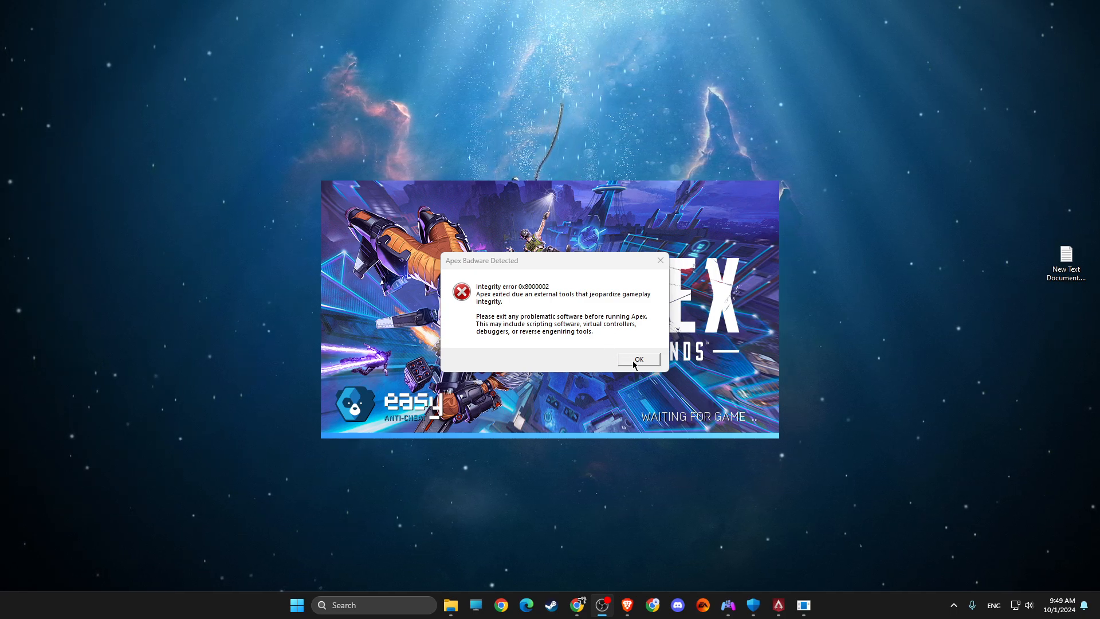
Acknowledge the Easy Anti-Cheat integrity error about external tools with OK
click(637, 359)
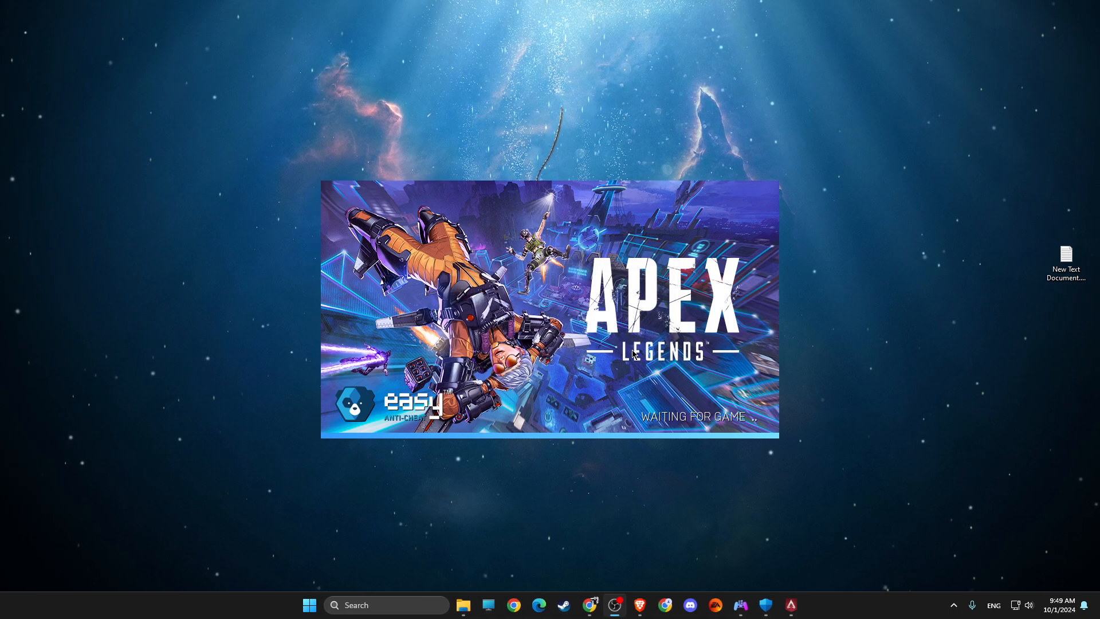
mouse_move(631, 336)
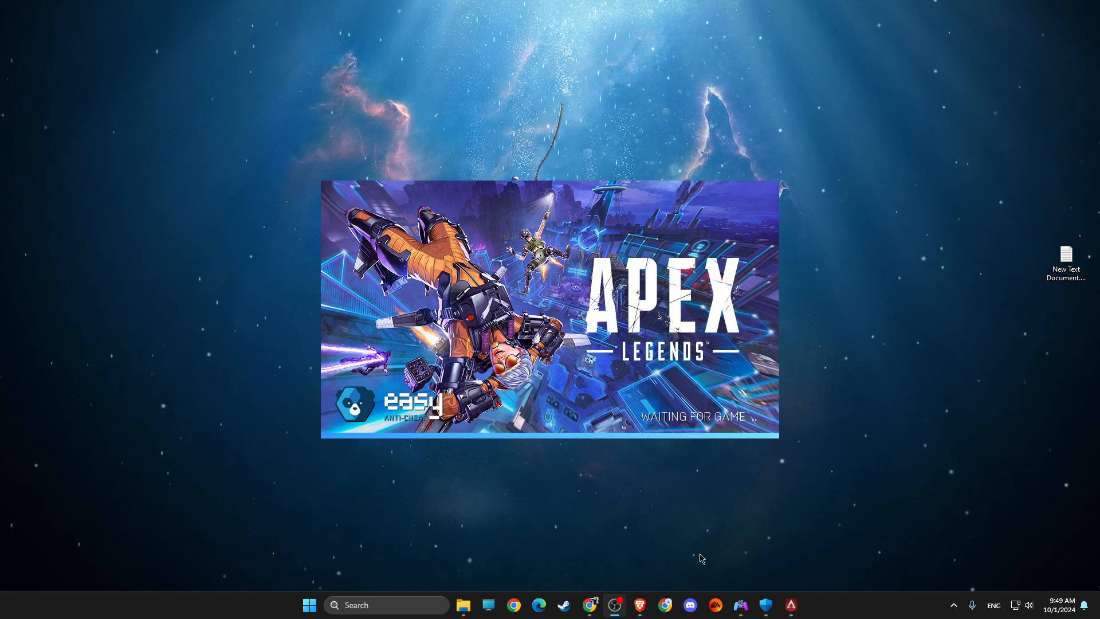
mouse_move(680, 555)
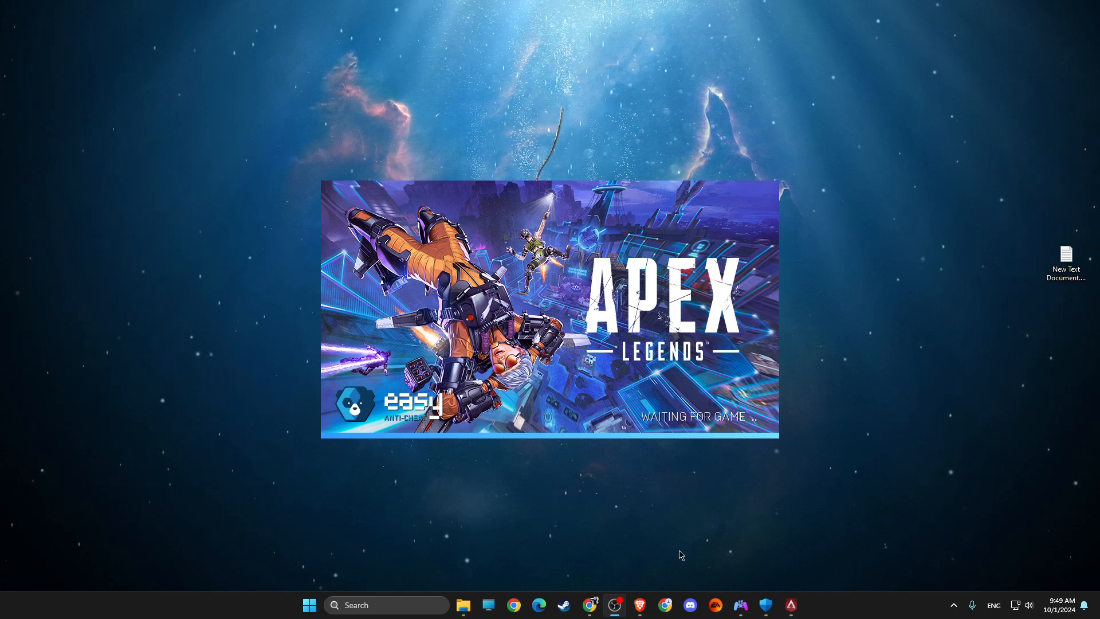
mouse_move(686, 522)
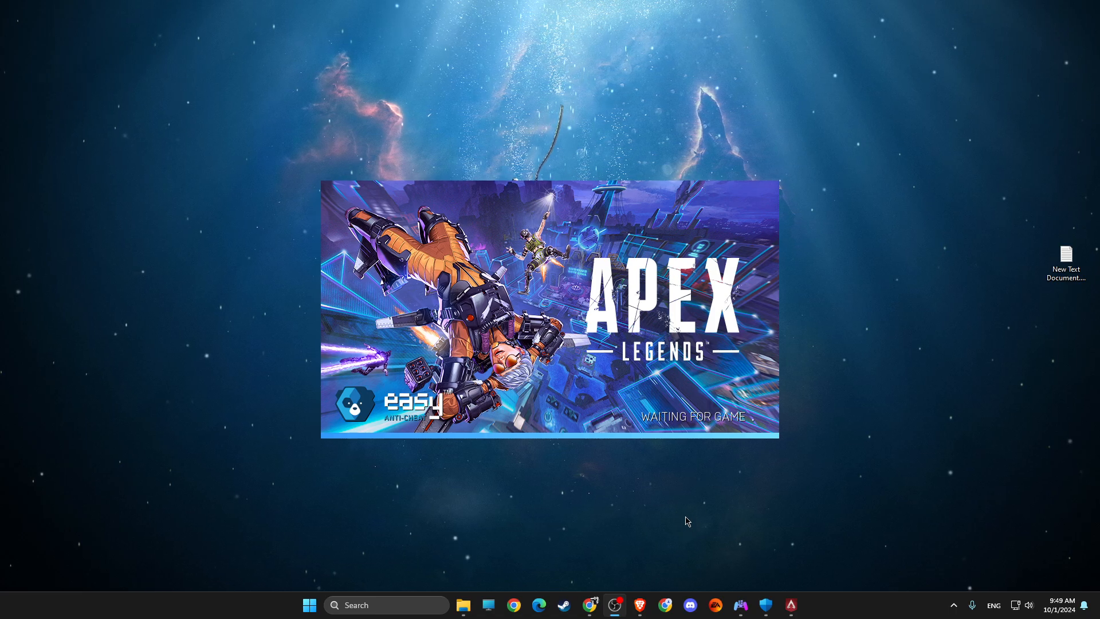
mouse_move(672, 462)
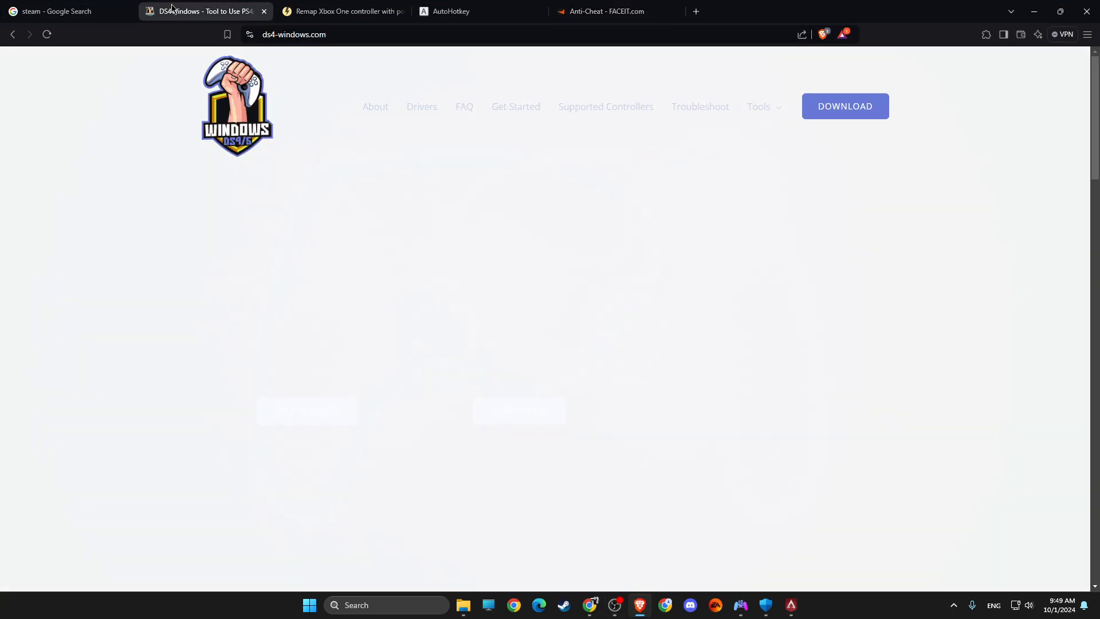
Review the reWASD and AutoHotkey pages, ending on the FACEIT anti-cheat page
click(343, 12)
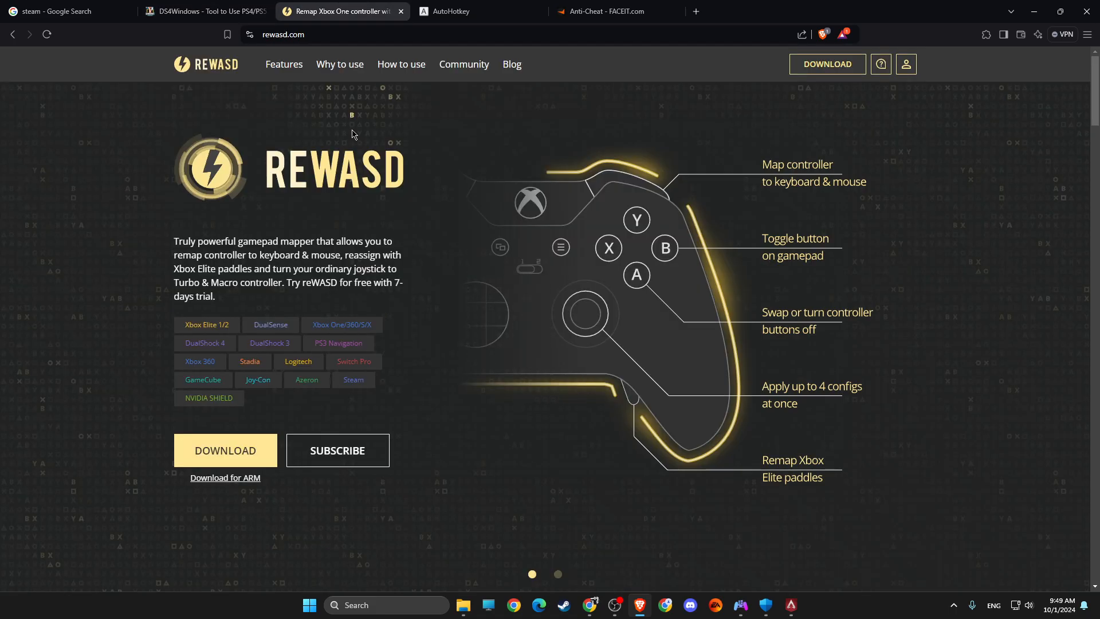
click(479, 12)
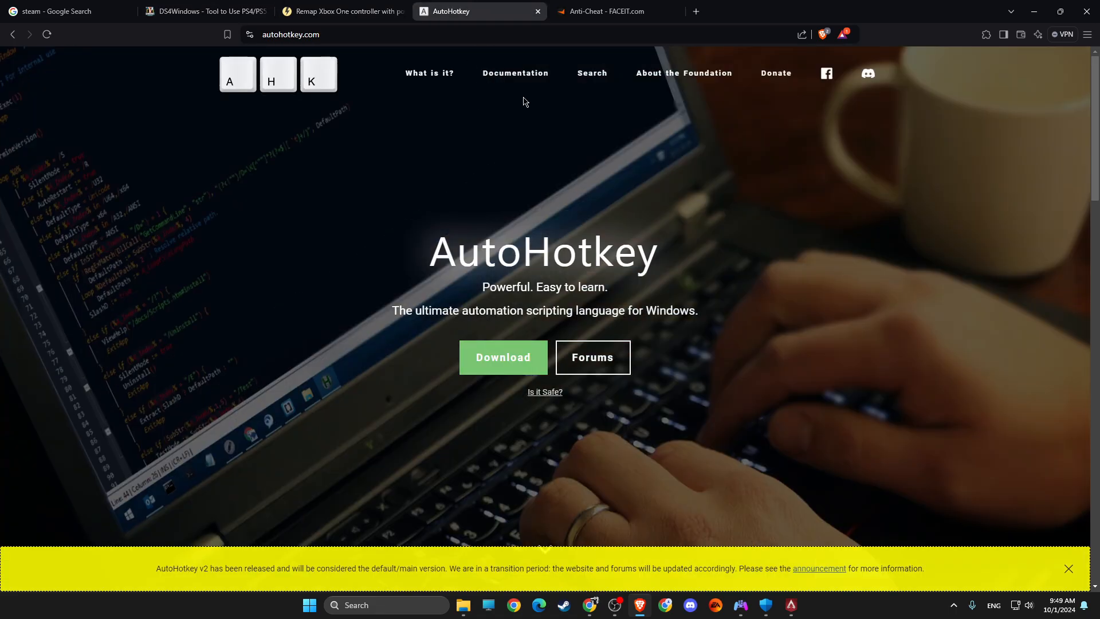
click(614, 11)
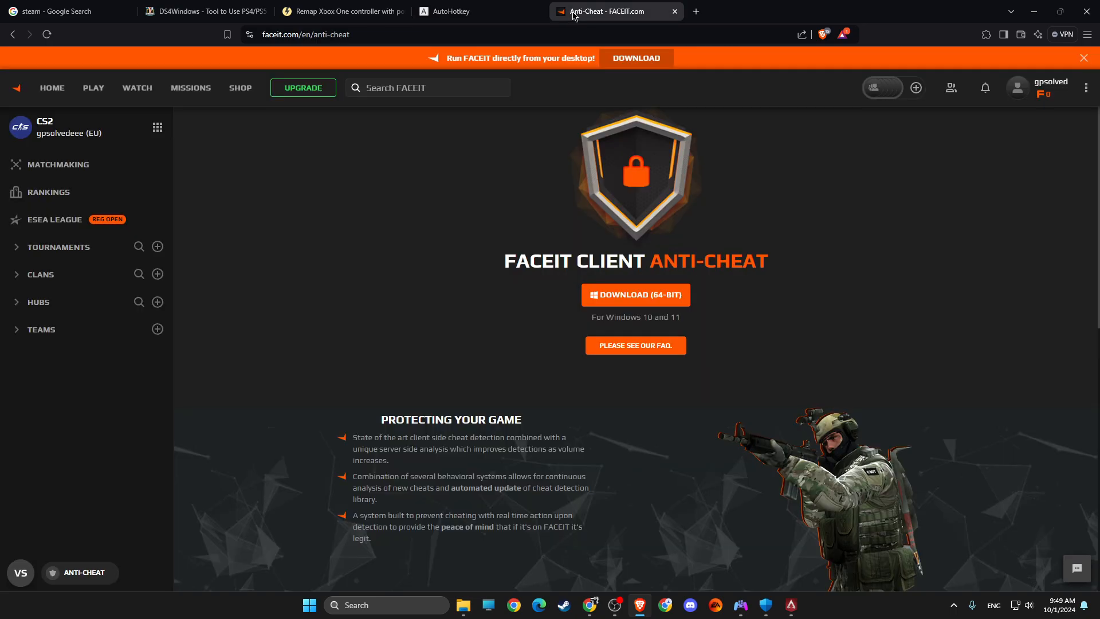
mouse_move(577, 131)
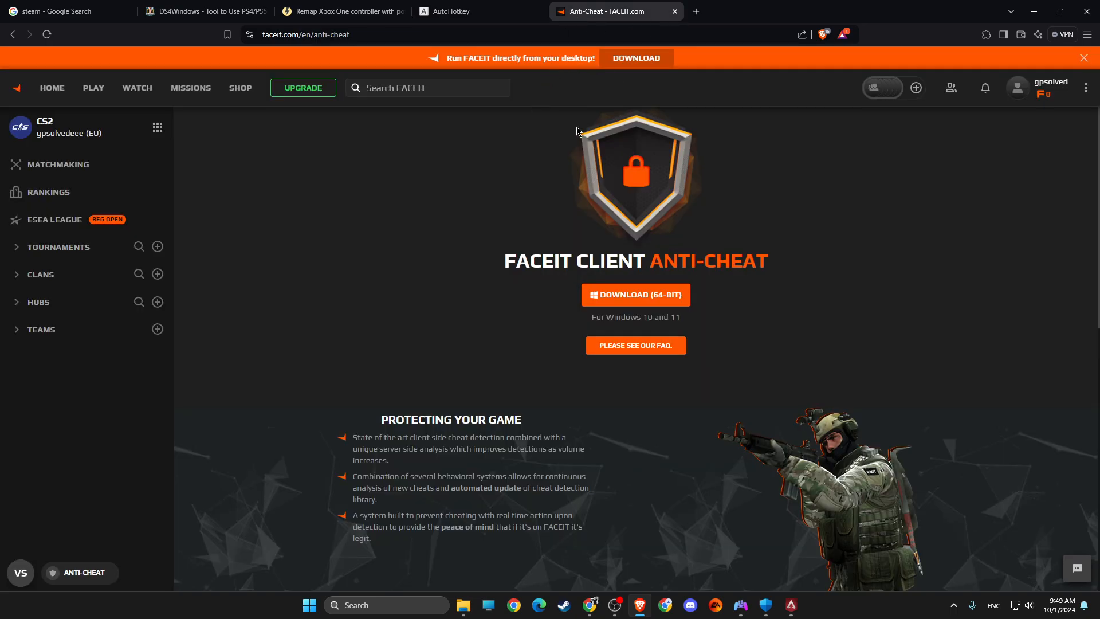
mouse_move(695, 11)
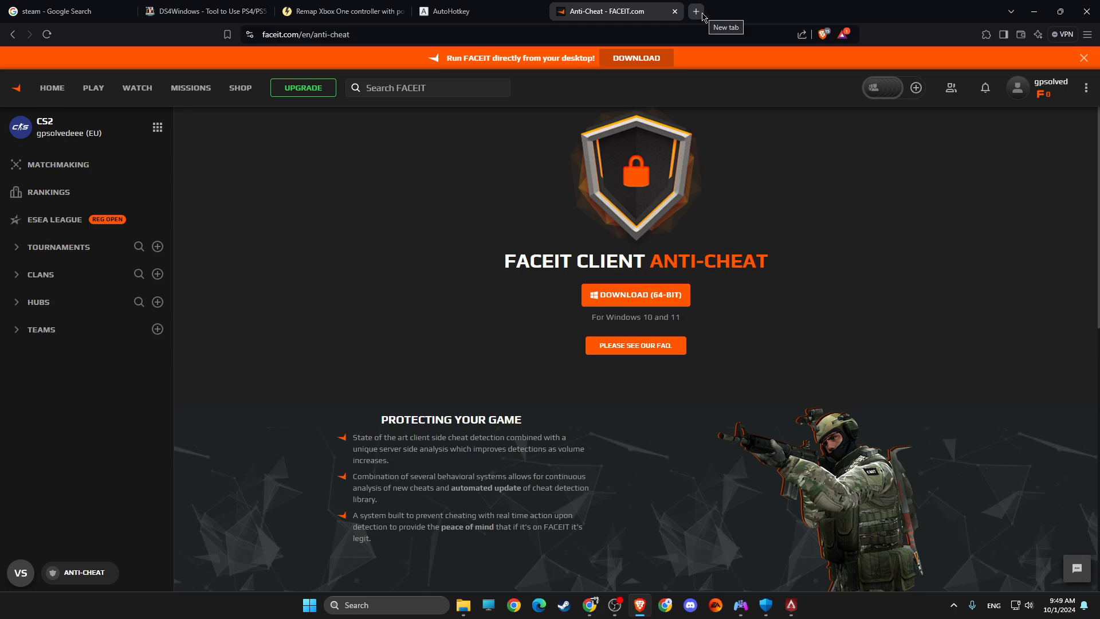
mouse_move(760, 246)
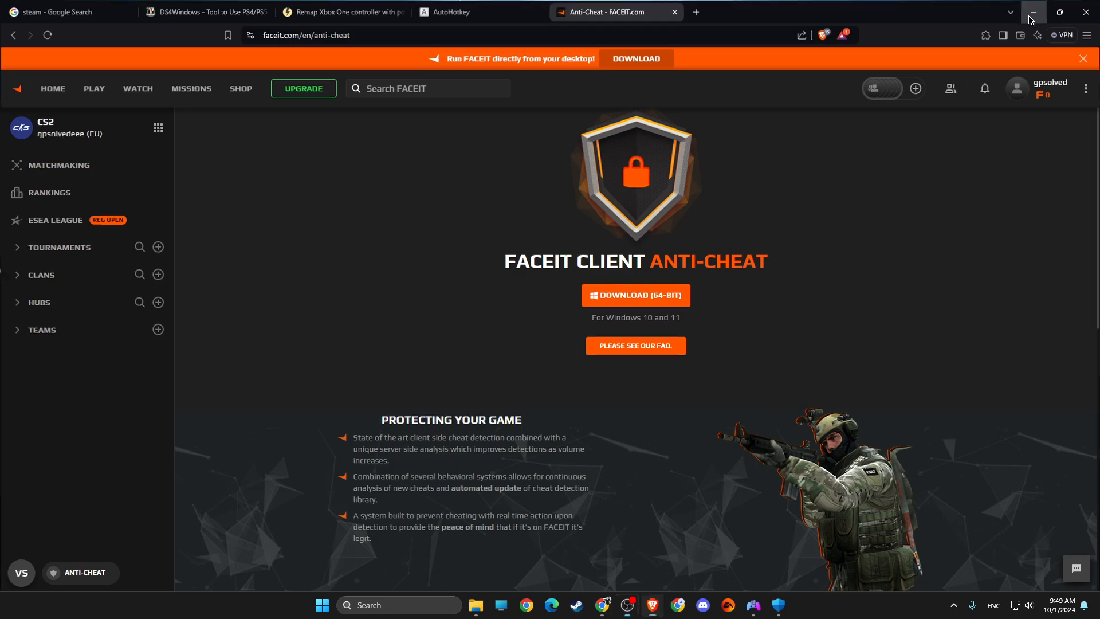
Minimize Brave and close the DS4Windows window from its taskbar icon
click(1032, 13)
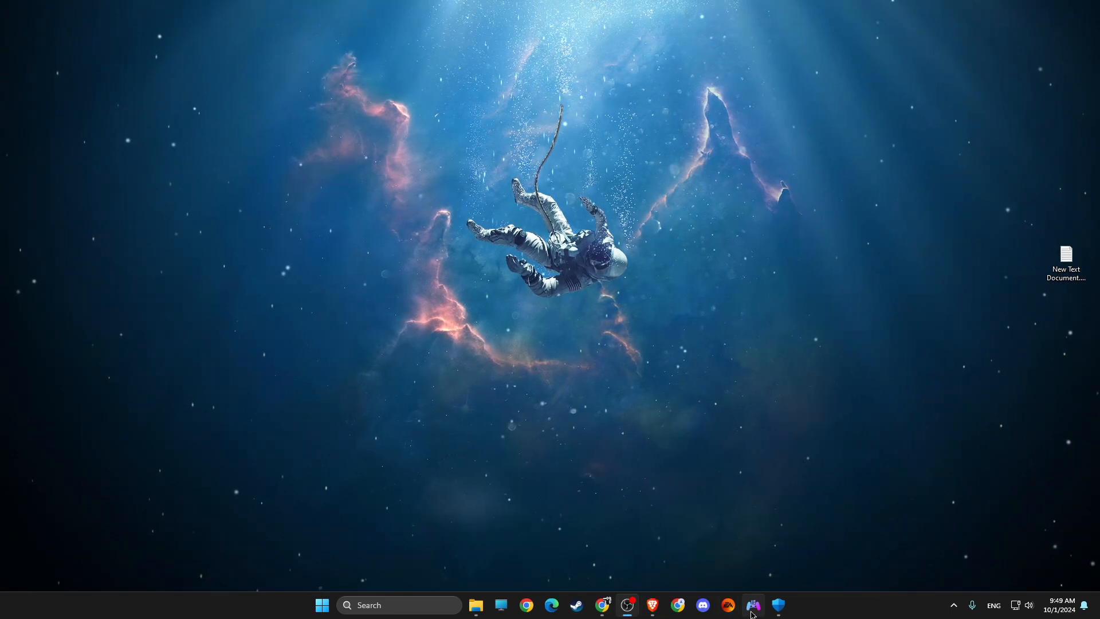
right_click(754, 604)
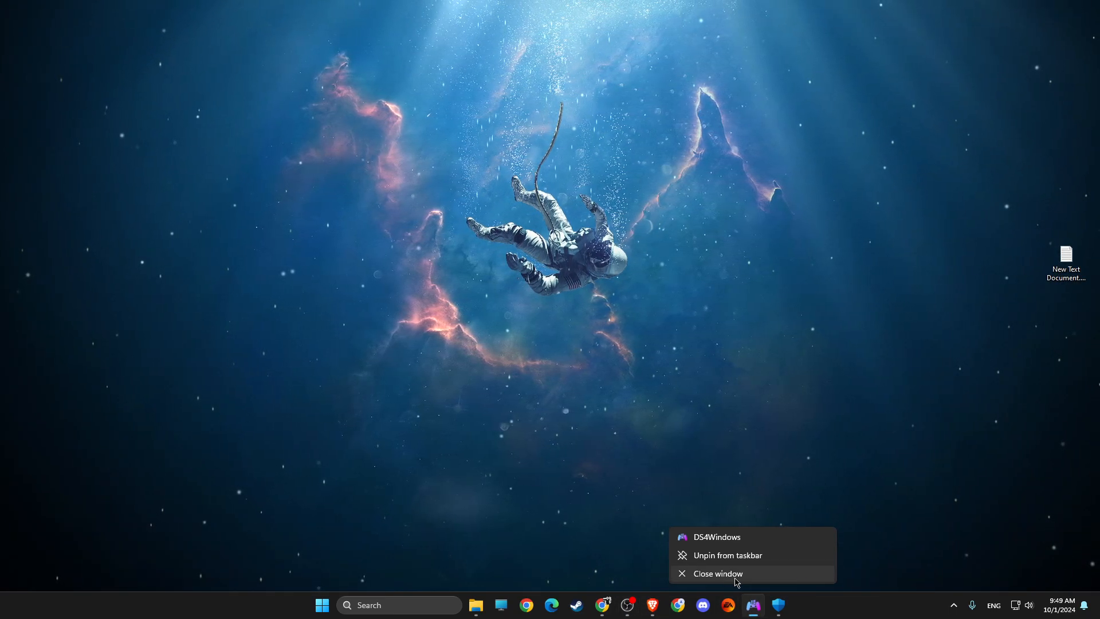
click(717, 573)
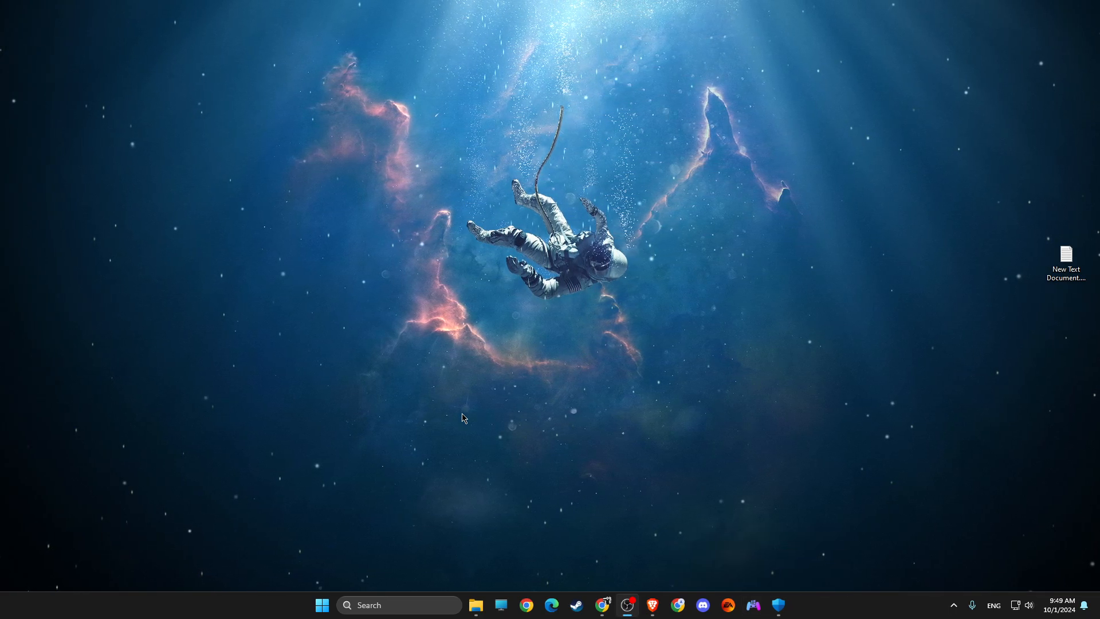
mouse_move(715, 589)
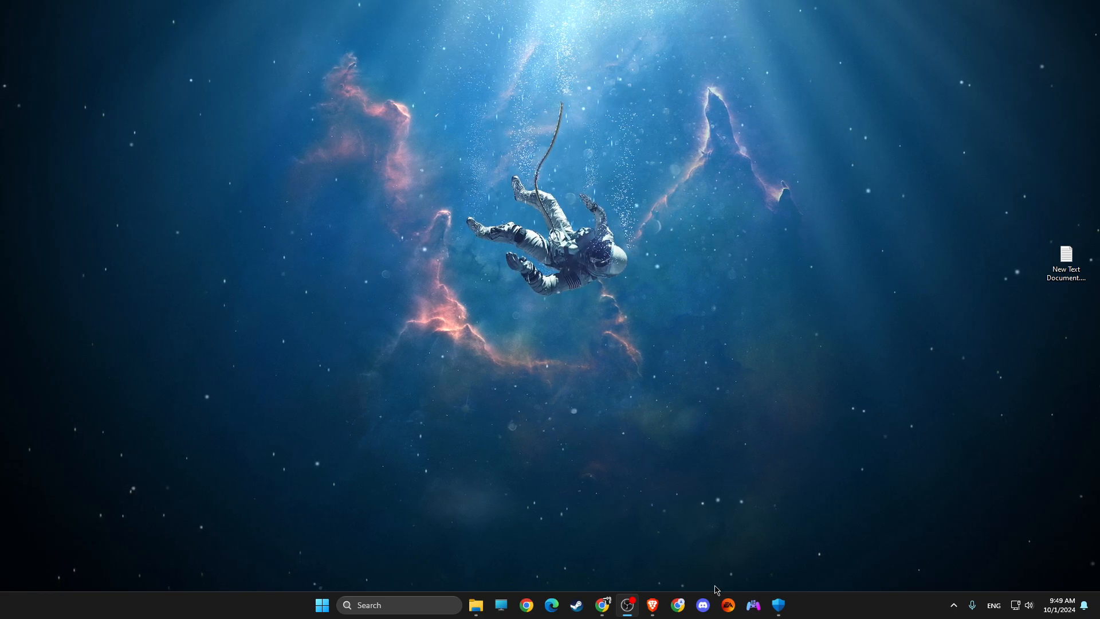
mouse_move(730, 606)
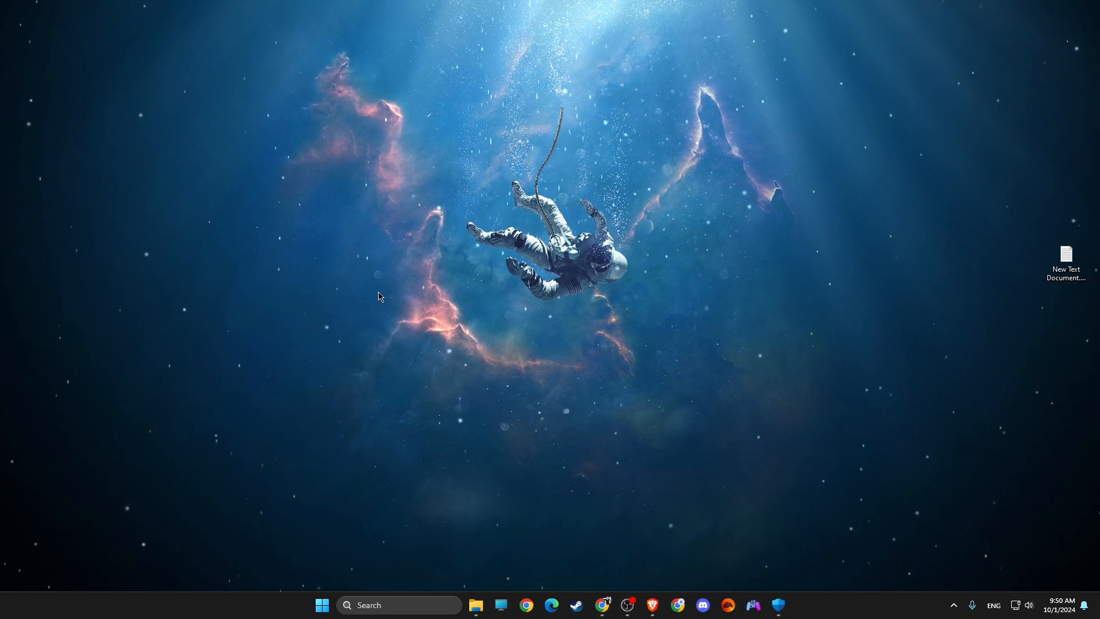
mouse_move(638, 555)
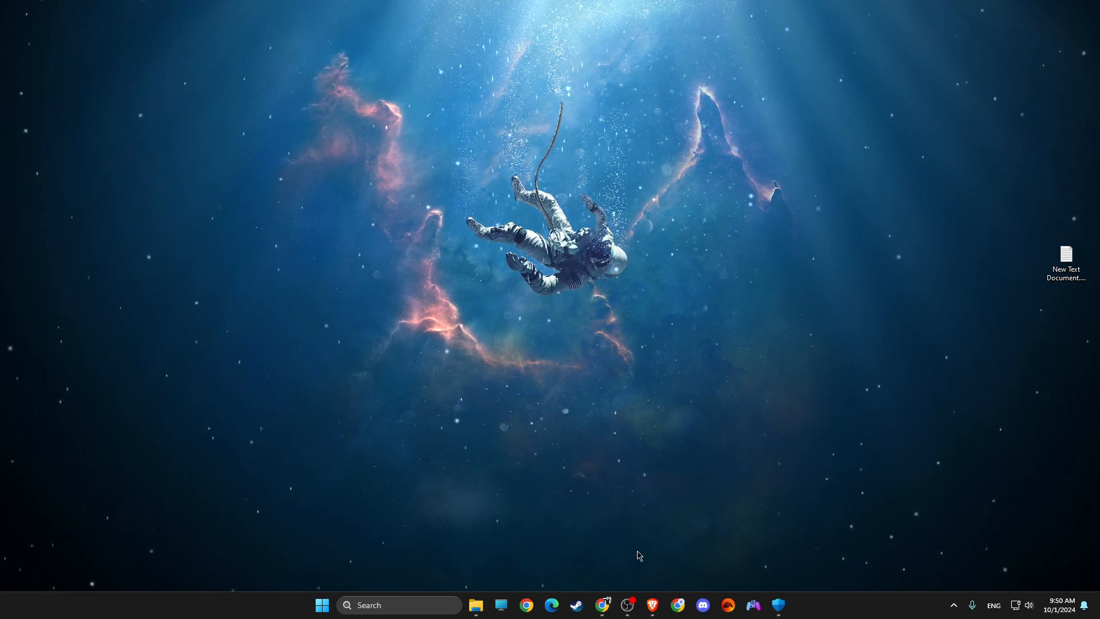
Start Steam from the taskbar, then dismiss its main window and Friends & Chat list
click(576, 605)
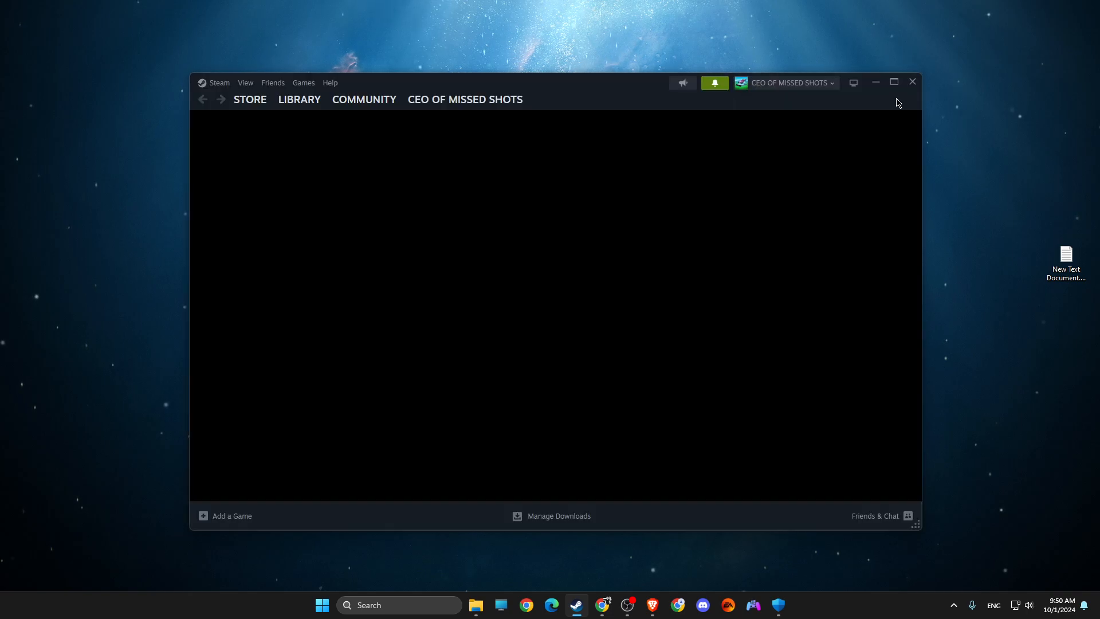
click(875, 516)
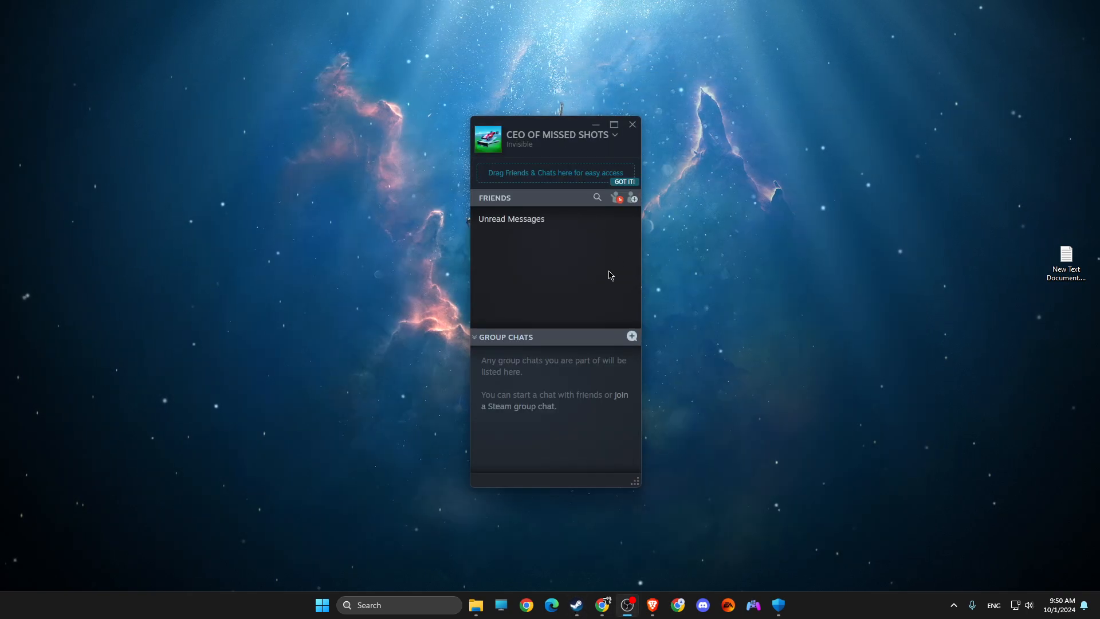
click(630, 124)
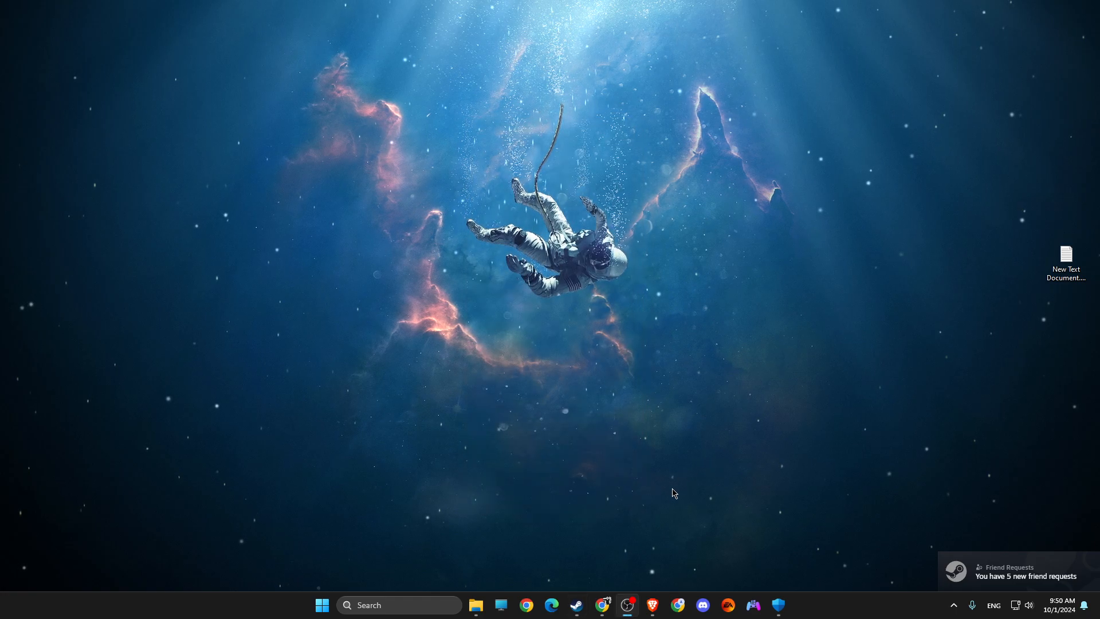